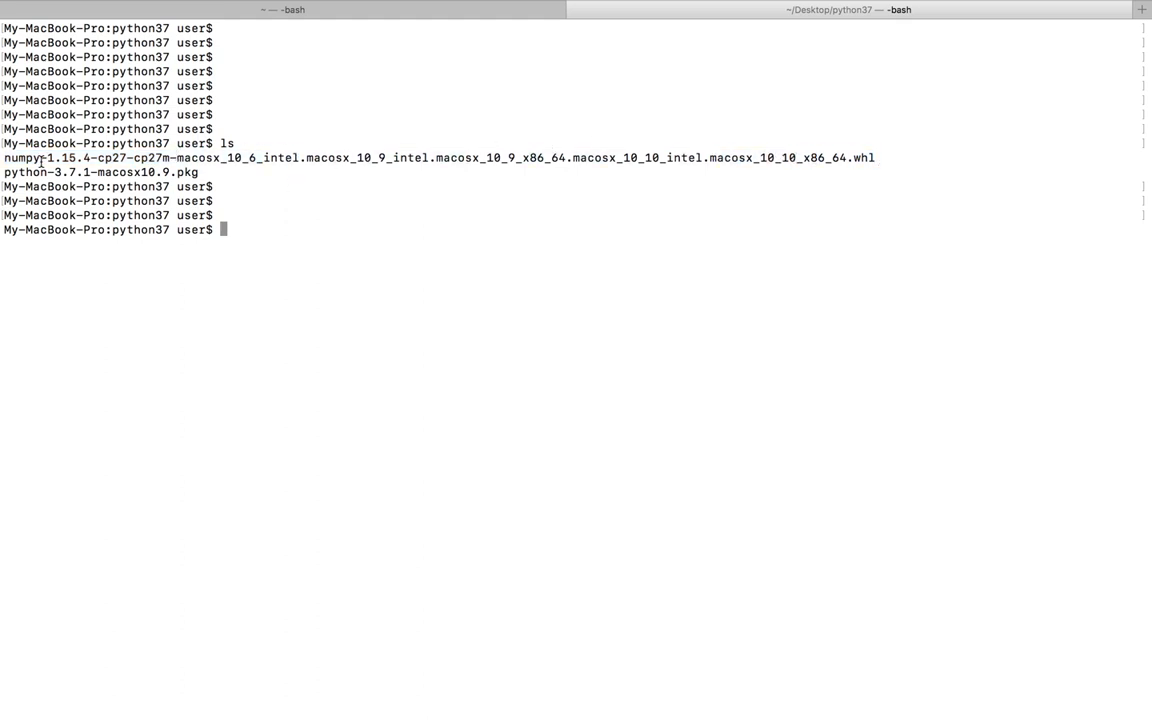
# Start python3, see import numpy fail with ModuleNotFoundError, then quit() back to the shell.
pyautogui.write('p')
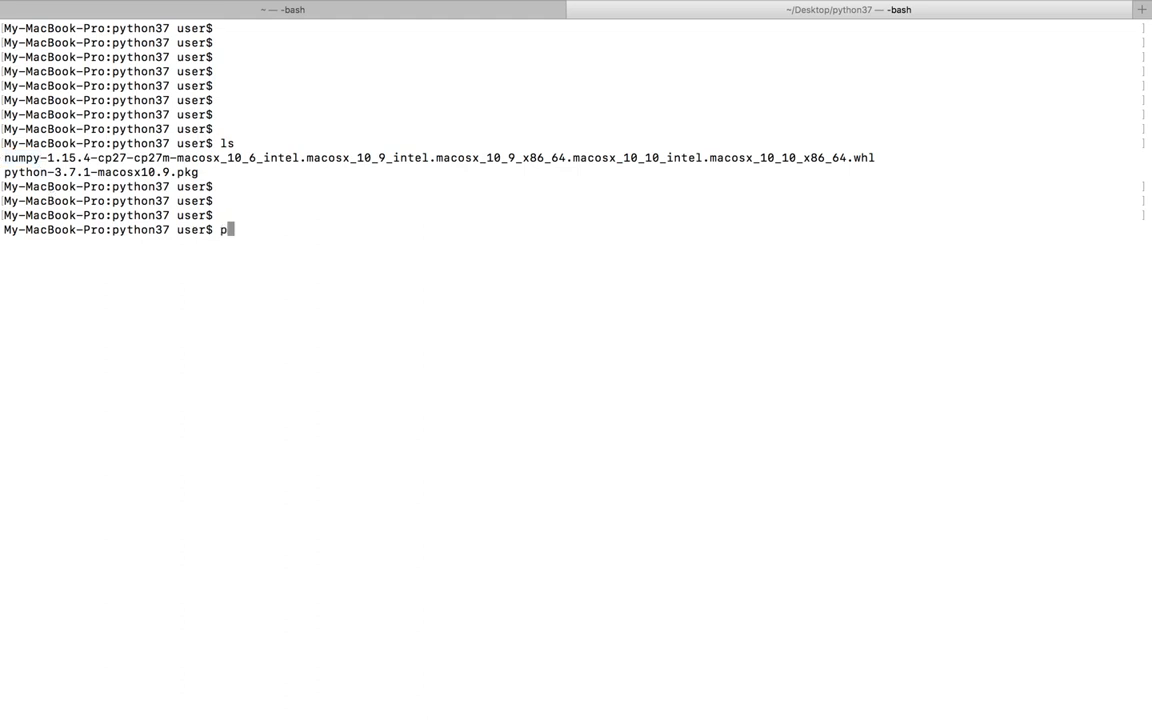
pyautogui.press('Return')
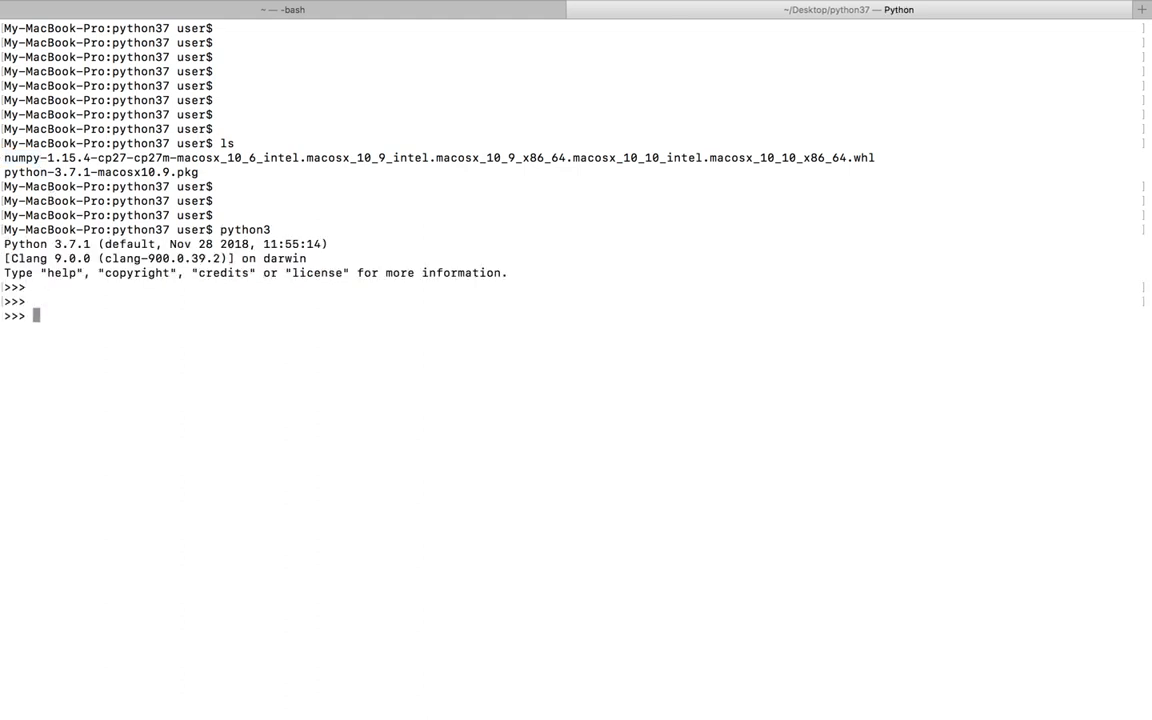
pyautogui.write('import')
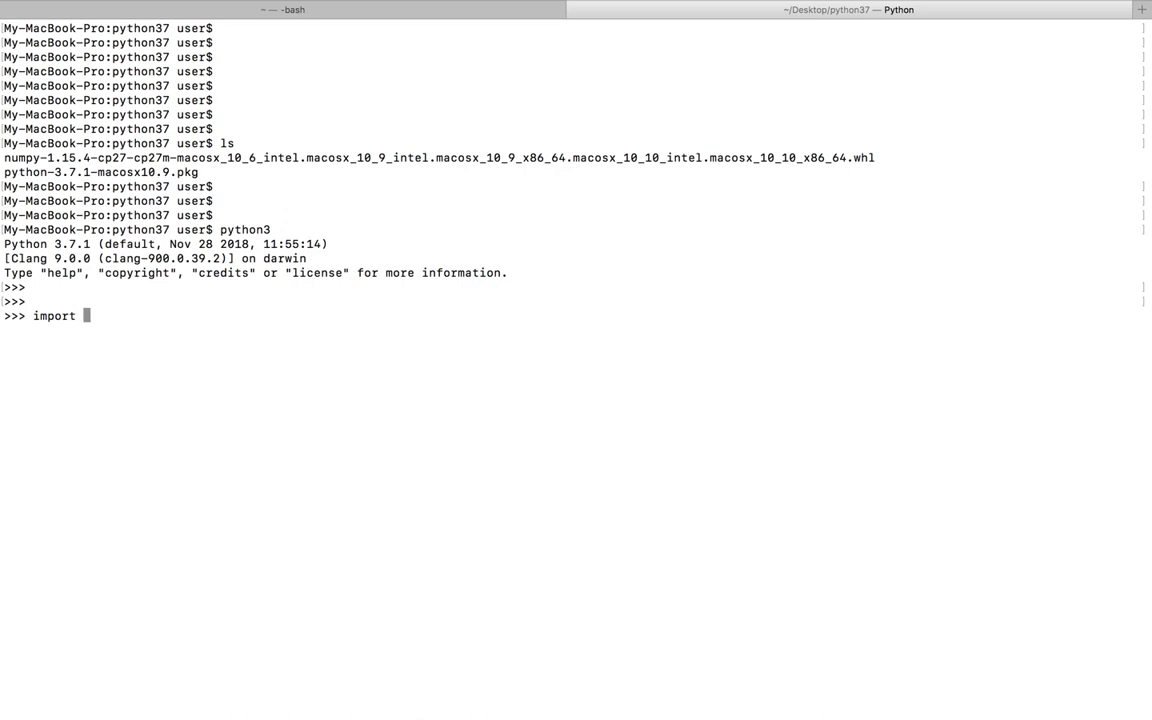
pyautogui.write('mymp')
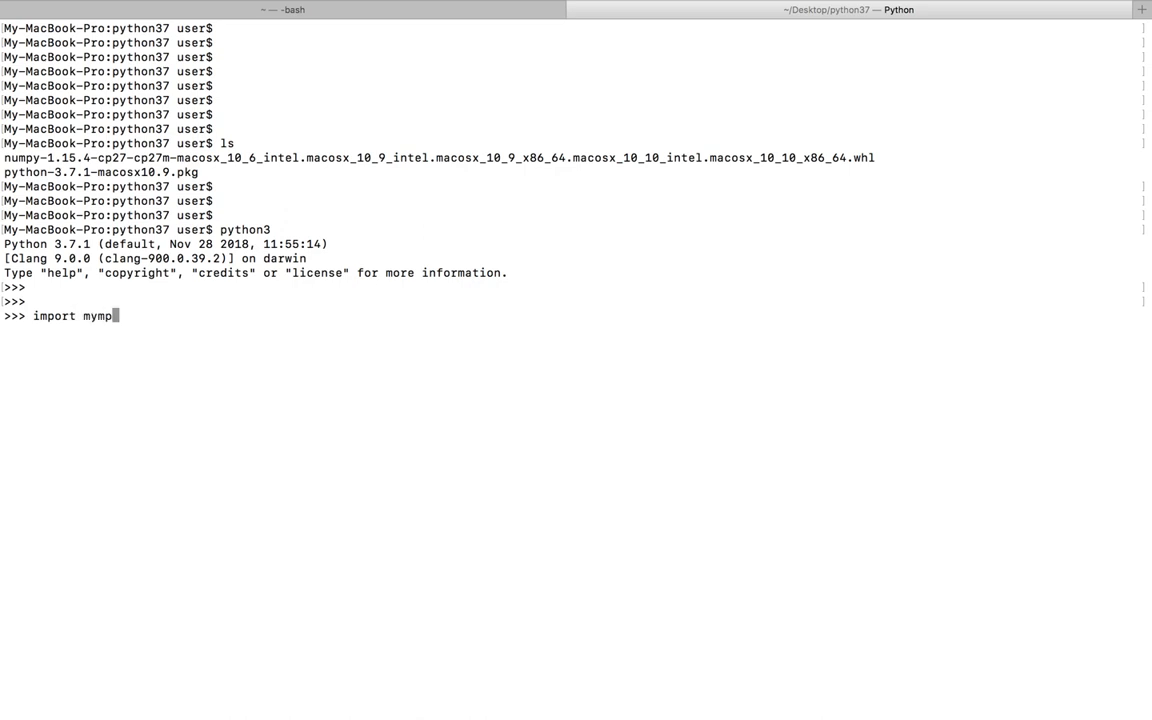
pyautogui.write('y')
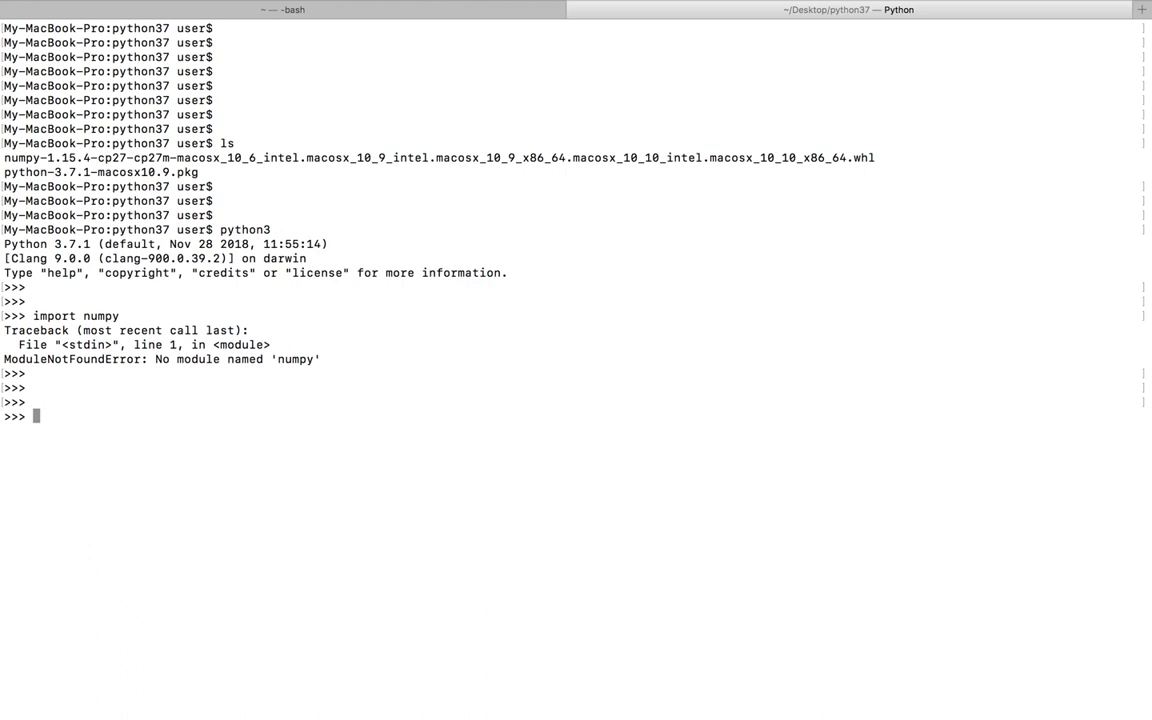
pyautogui.write('quit()')
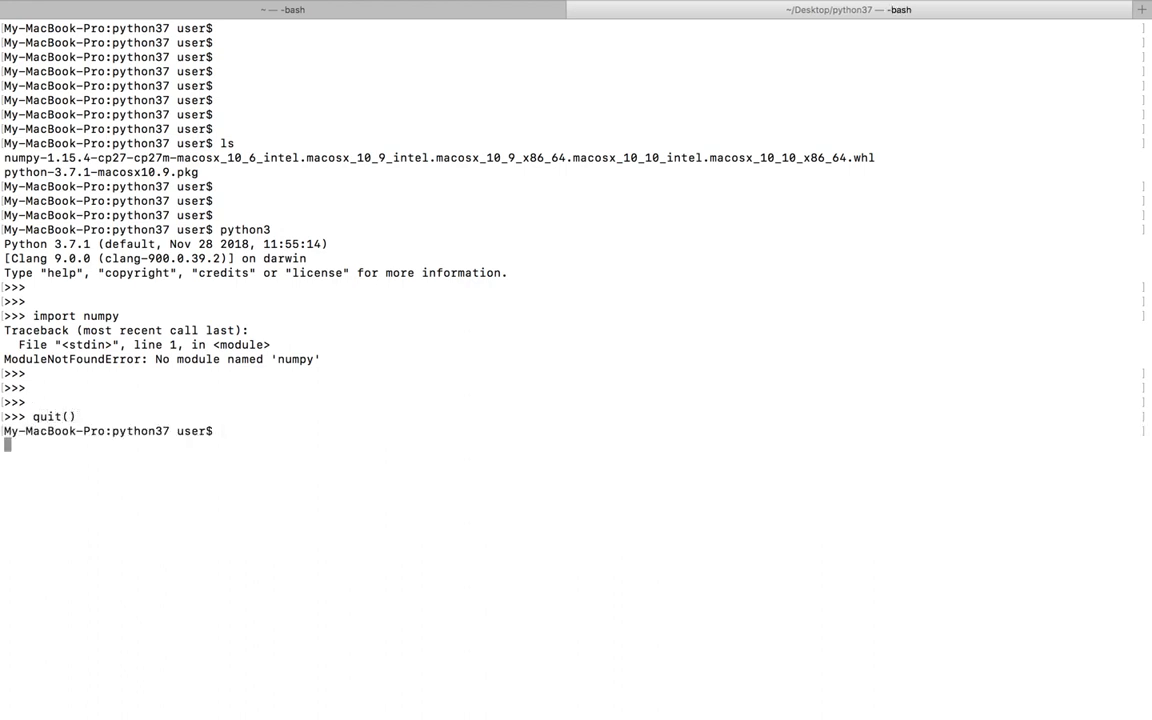
# Try pip3 install of the cp27 numpy-1.15.4 macOS wheel, which is rejected as unsupported.
pyautogui.write('pip')
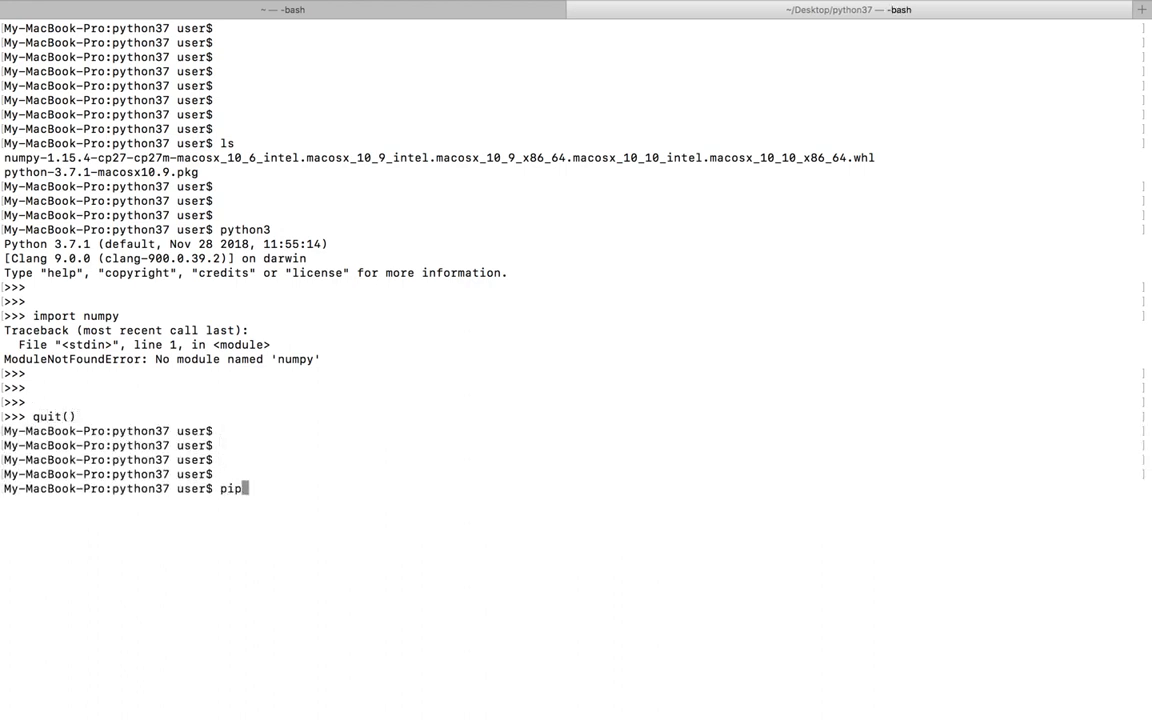
pyautogui.write('3')
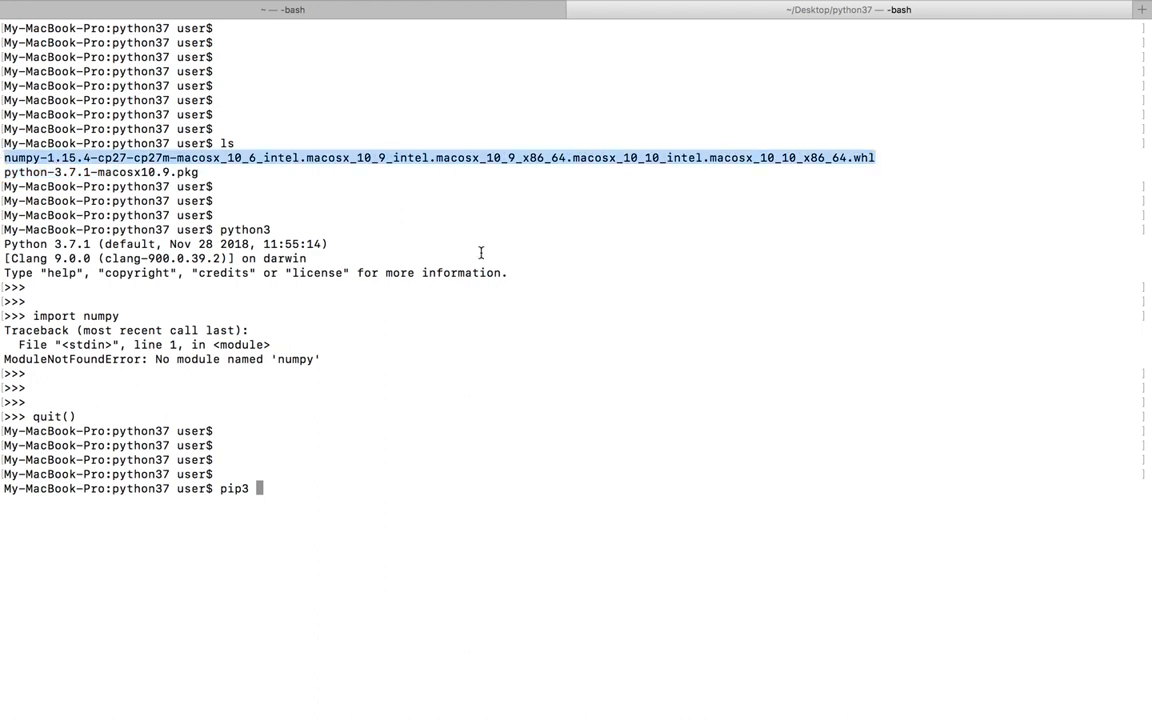
pyautogui.write('ins')
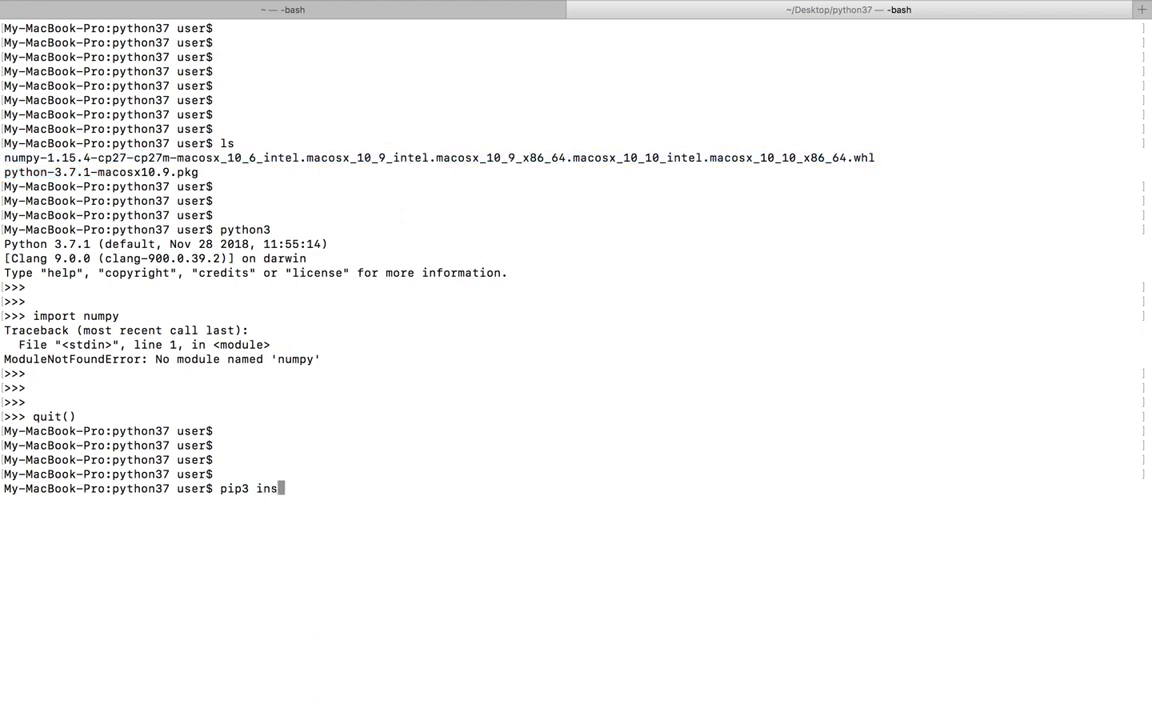
pyautogui.write('tall numpy-1.15.4-cp27-cp27m-macosx_10_6_intel.macosx_10_9_intel.macosx_10_9_x86_64.macosx_10_10_intel.macosx_10_10_x86_64.whl')
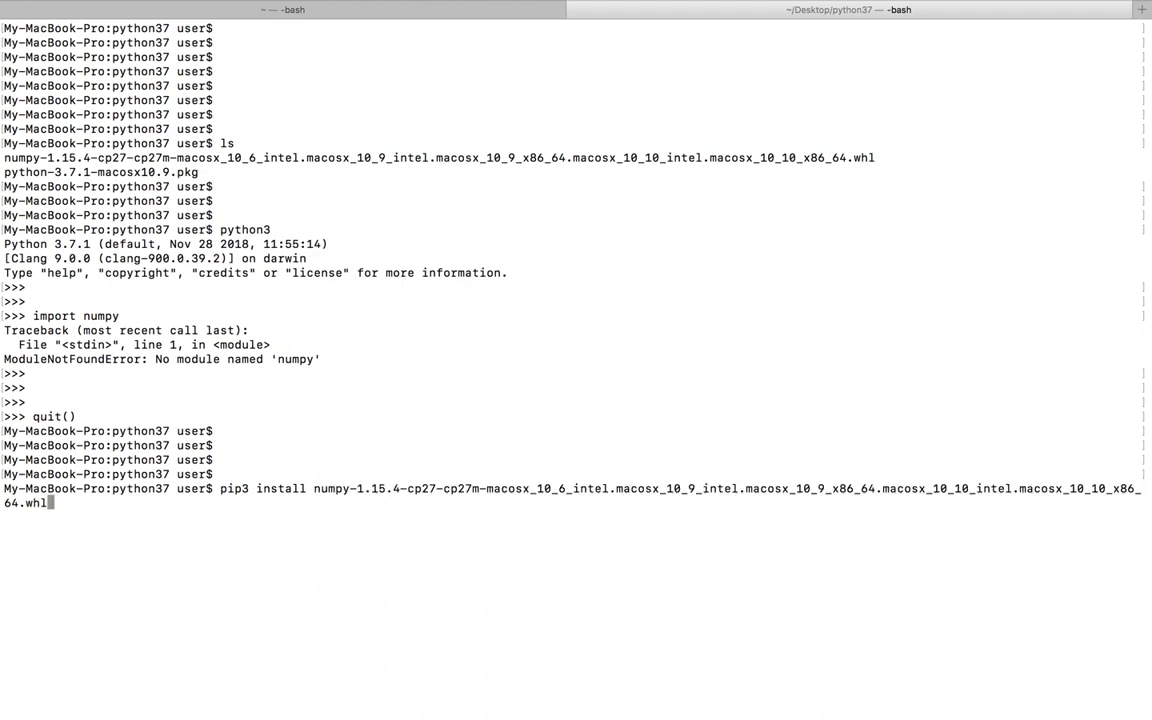
pyautogui.press('Return')
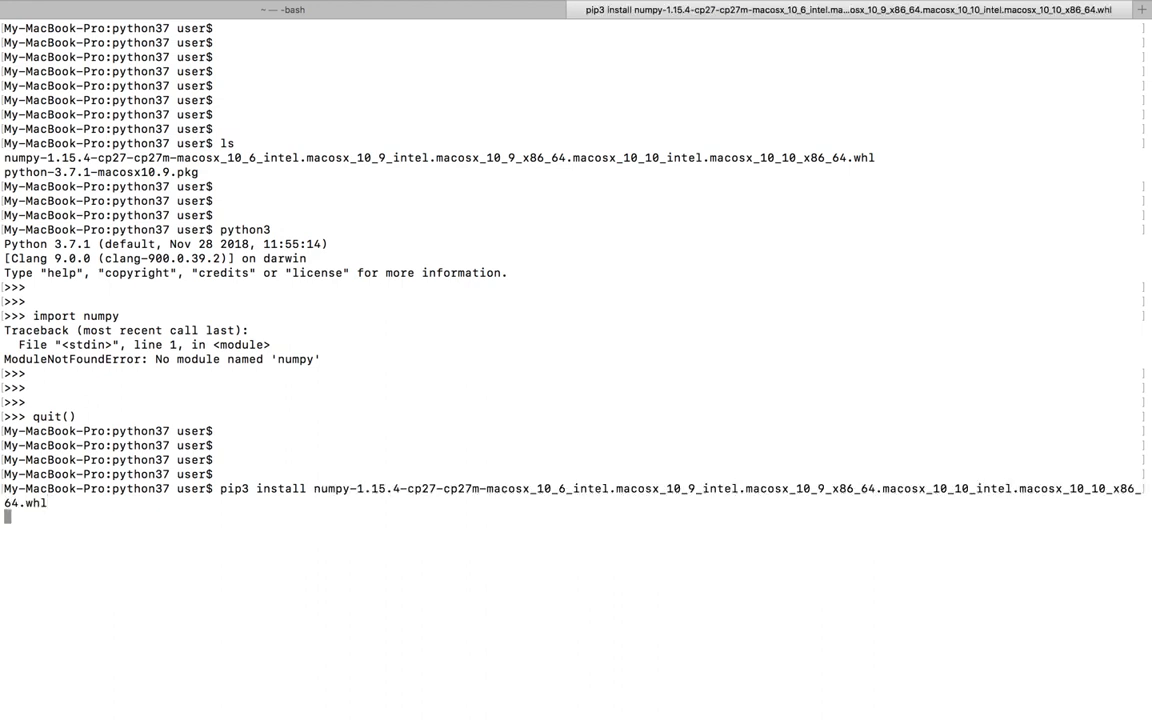
pyautogui.press('Return')
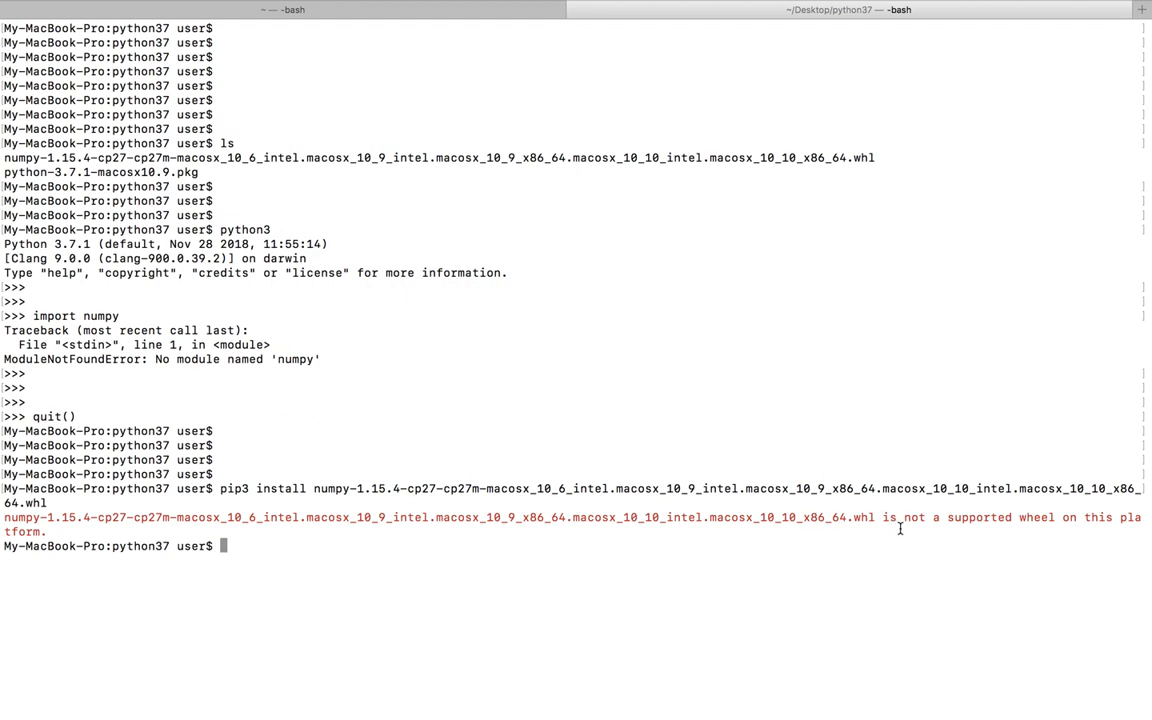
pyautogui.moveTo(1012, 531)
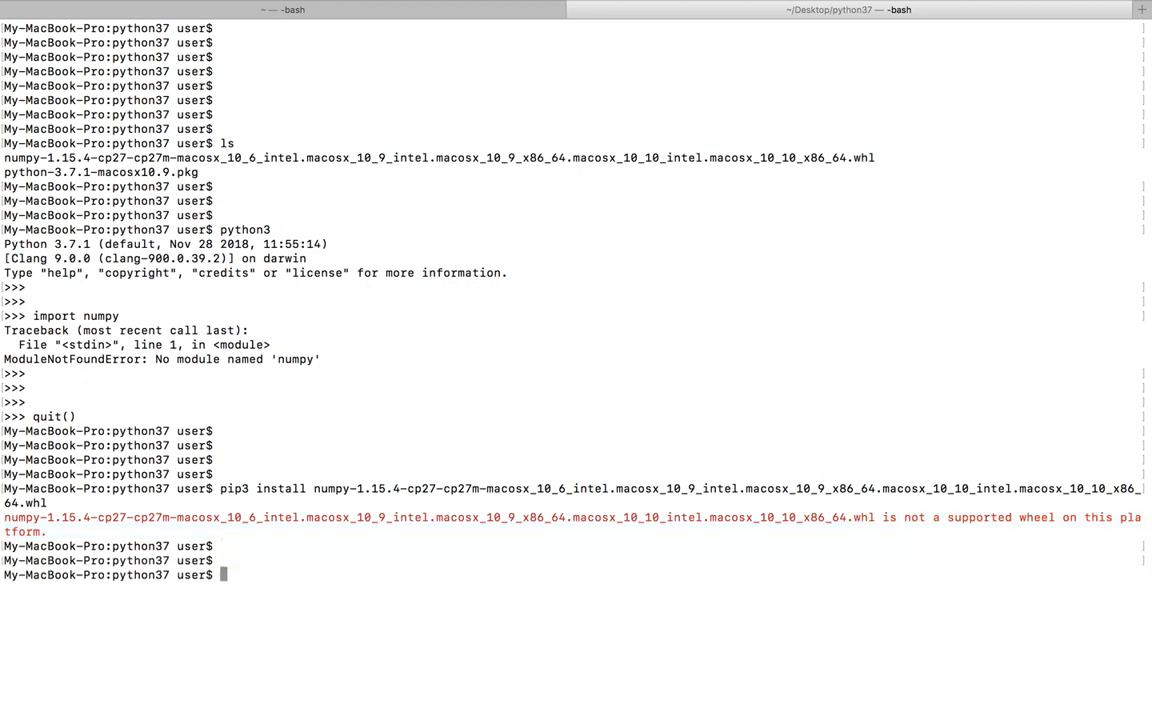
pyautogui.press('Return')
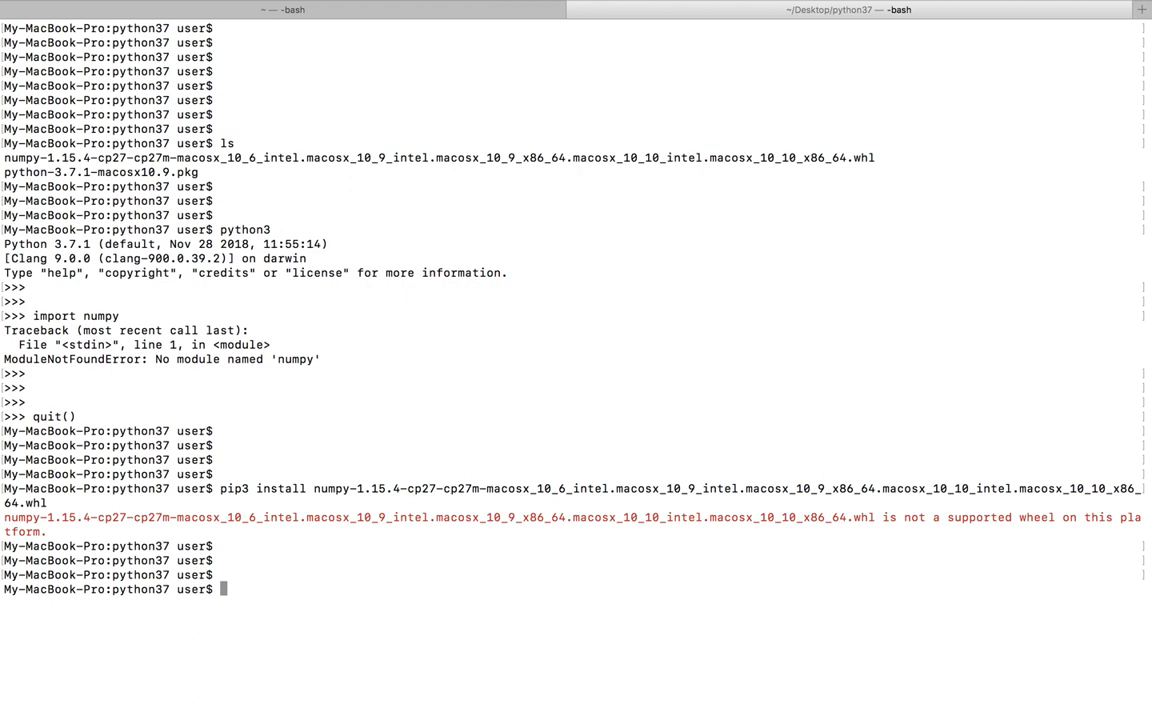
pyautogui.press('Return')
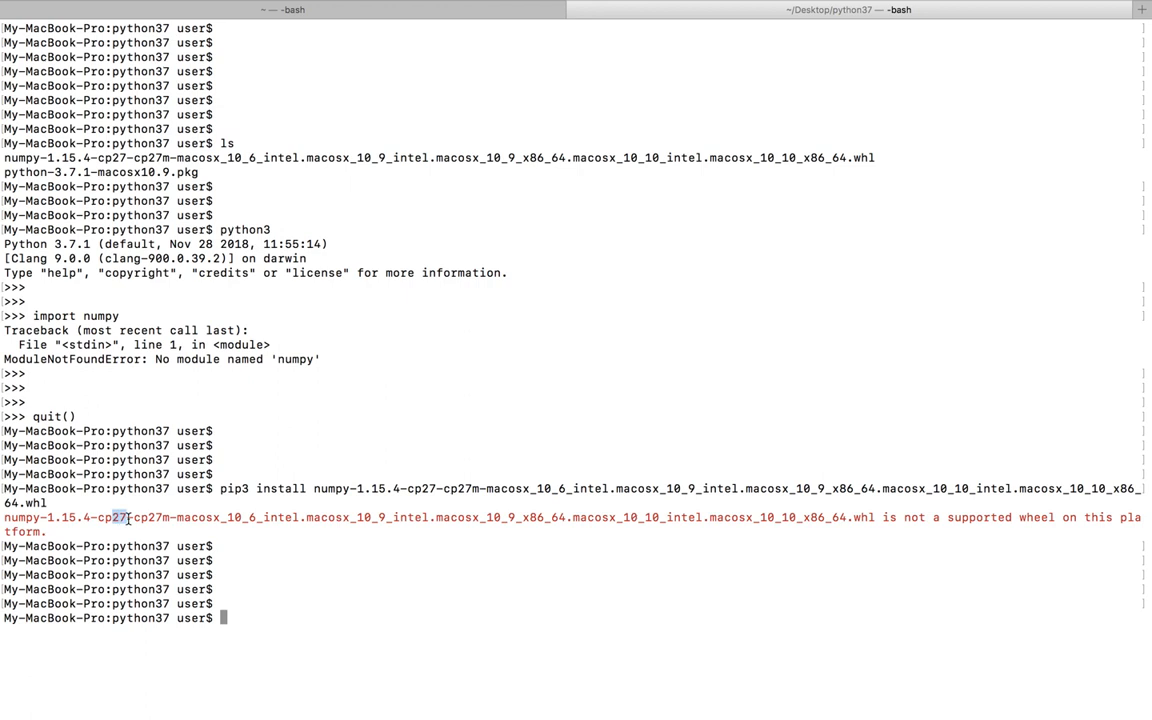
# List the python37 folder and pip3 install the numpy-1.15.4-cp37-cp37m macOS wheel, then relaunch python.
pyautogui.write('ls')
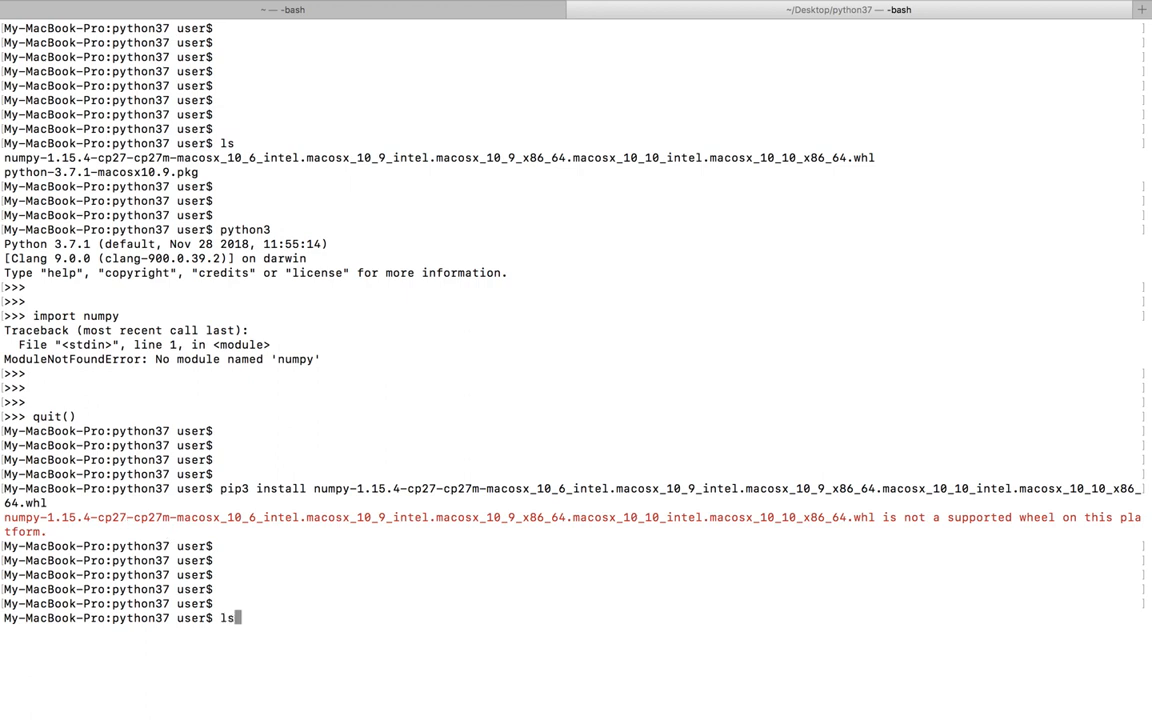
pyautogui.press('Return')
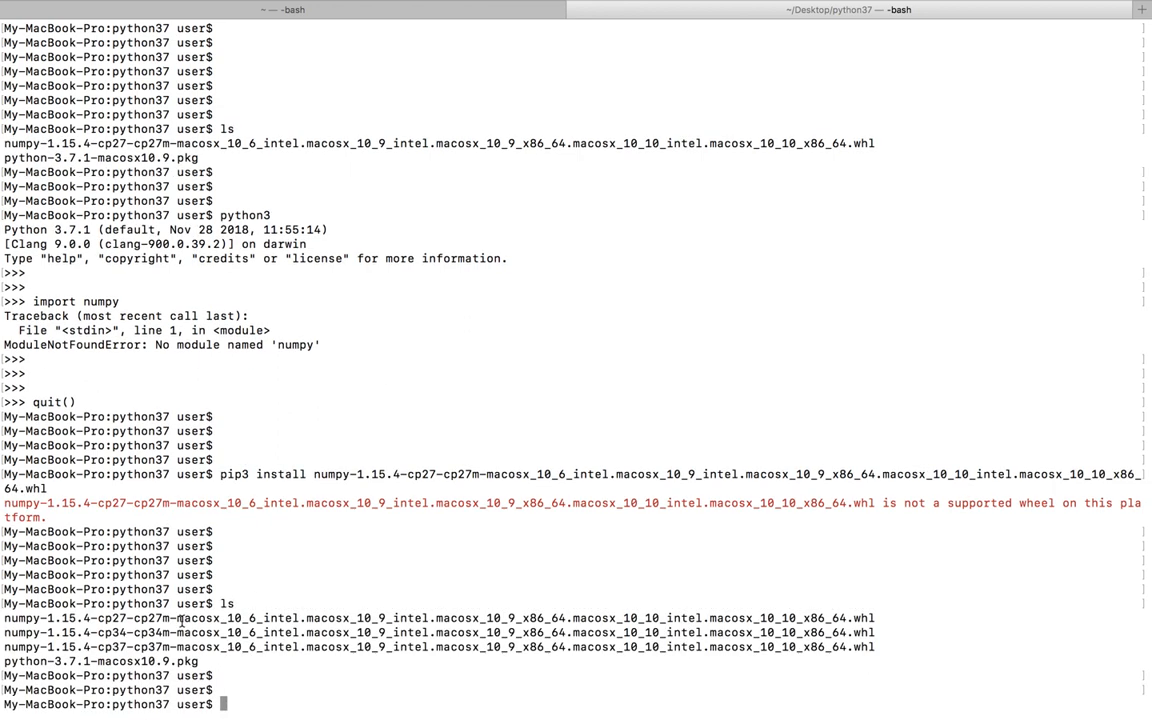
pyautogui.moveTo(47, 655)
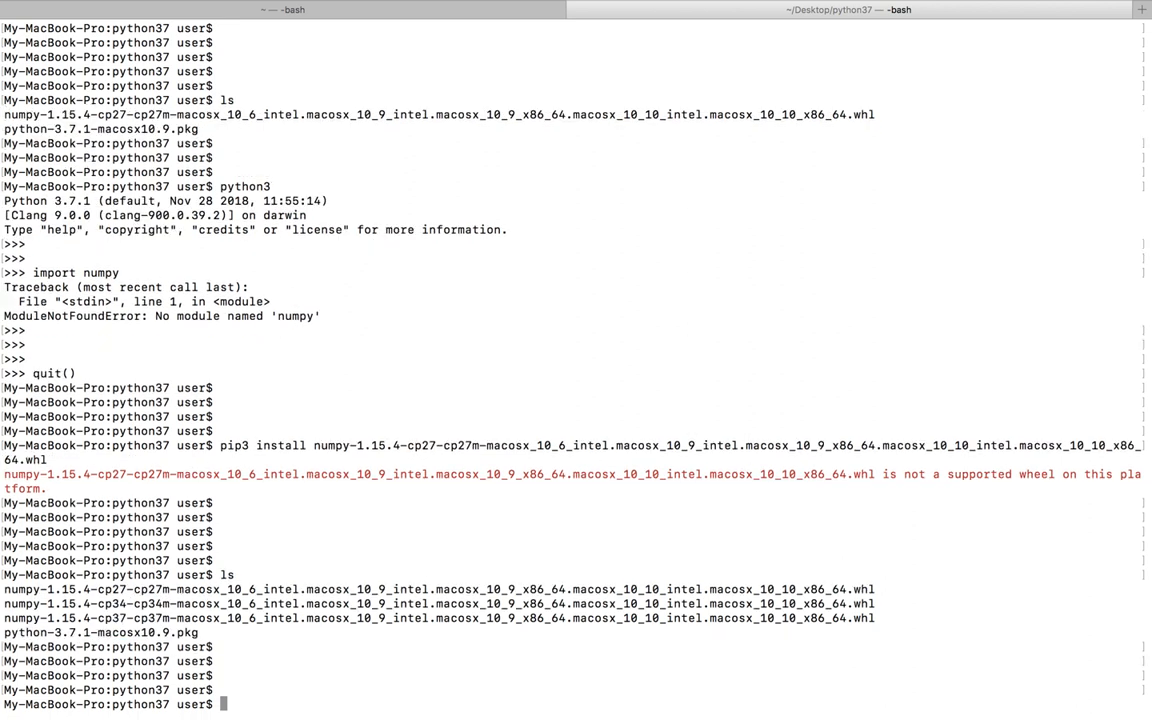
pyautogui.write('pi')
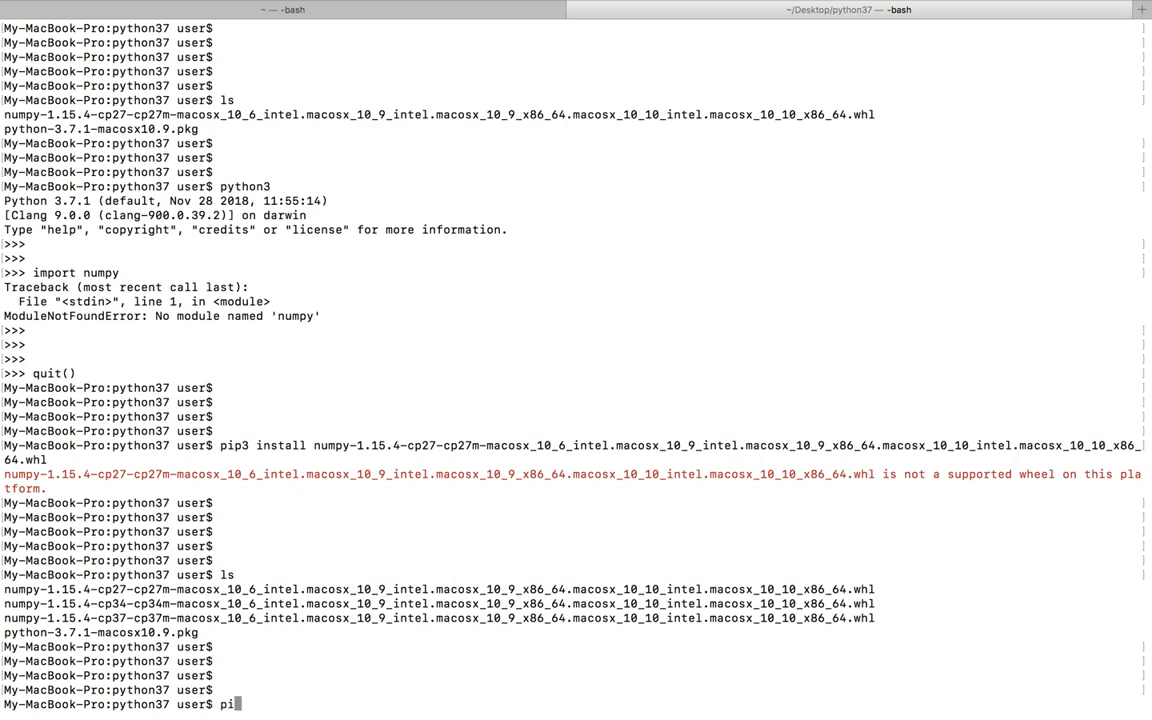
pyautogui.write('p3')
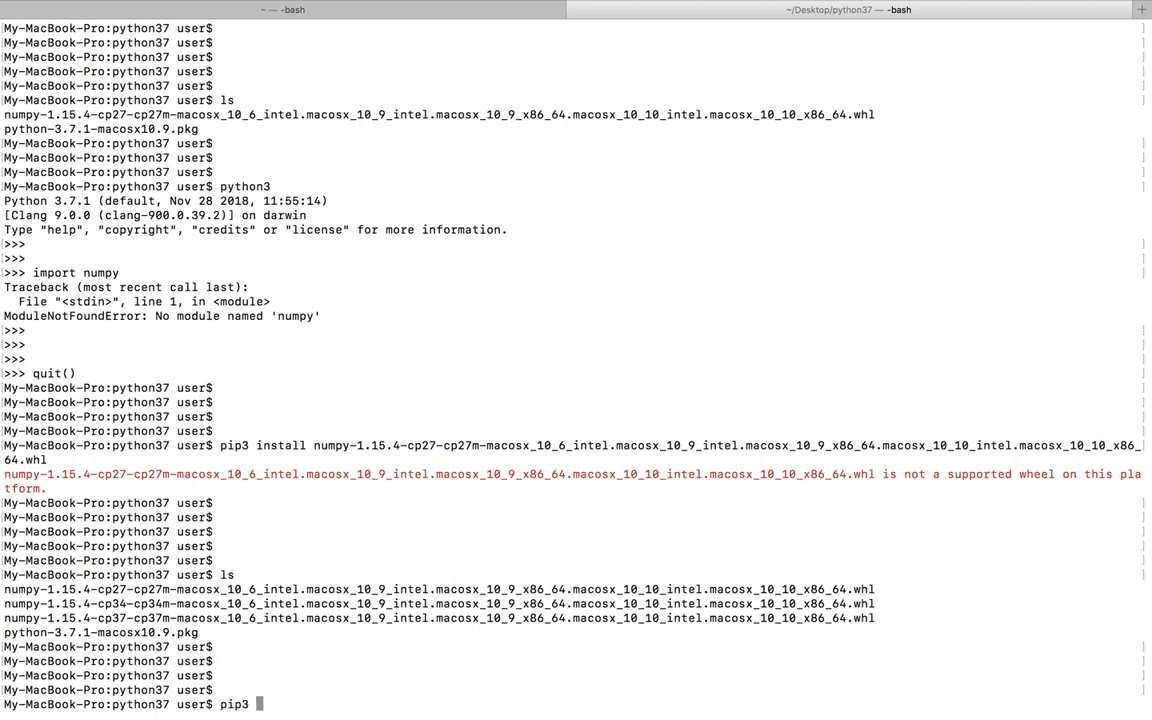
pyautogui.write('install')
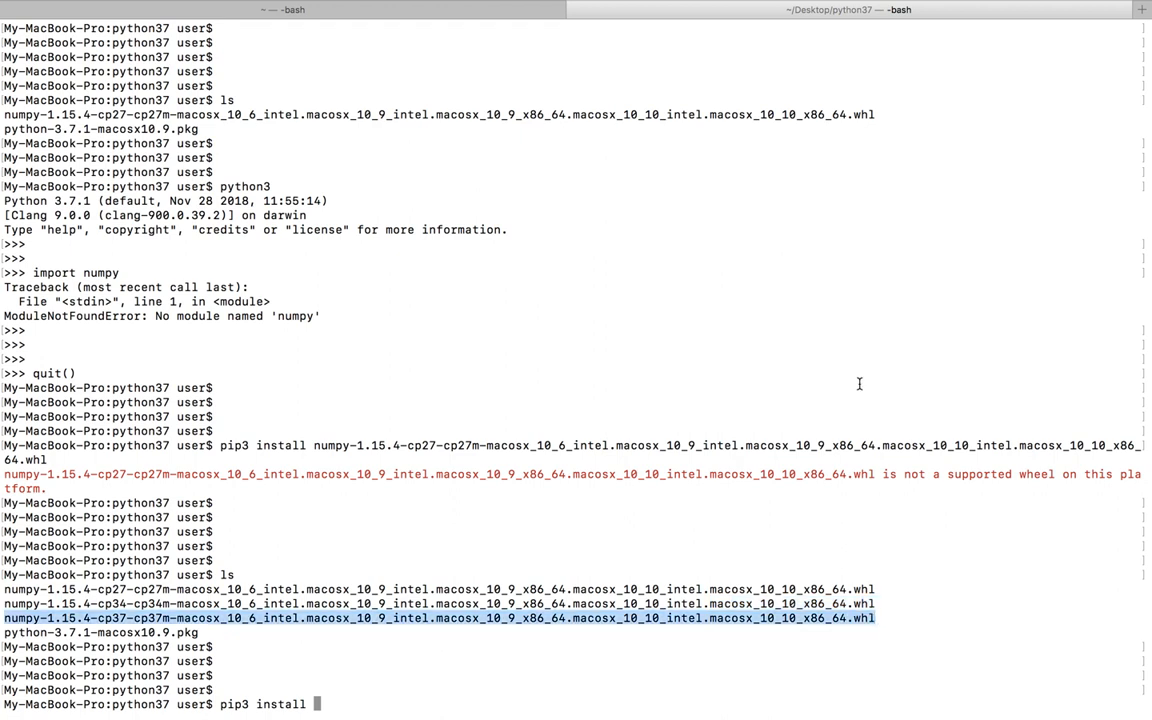
pyautogui.moveTo(975, 261)
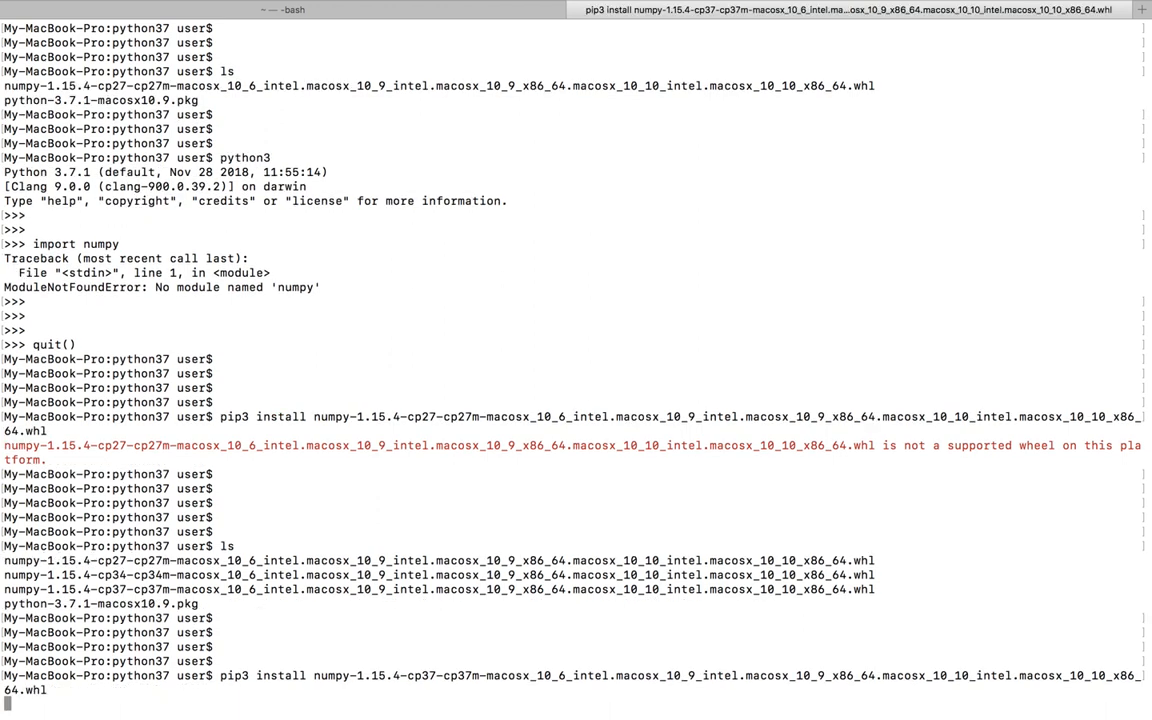
pyautogui.press('Return')
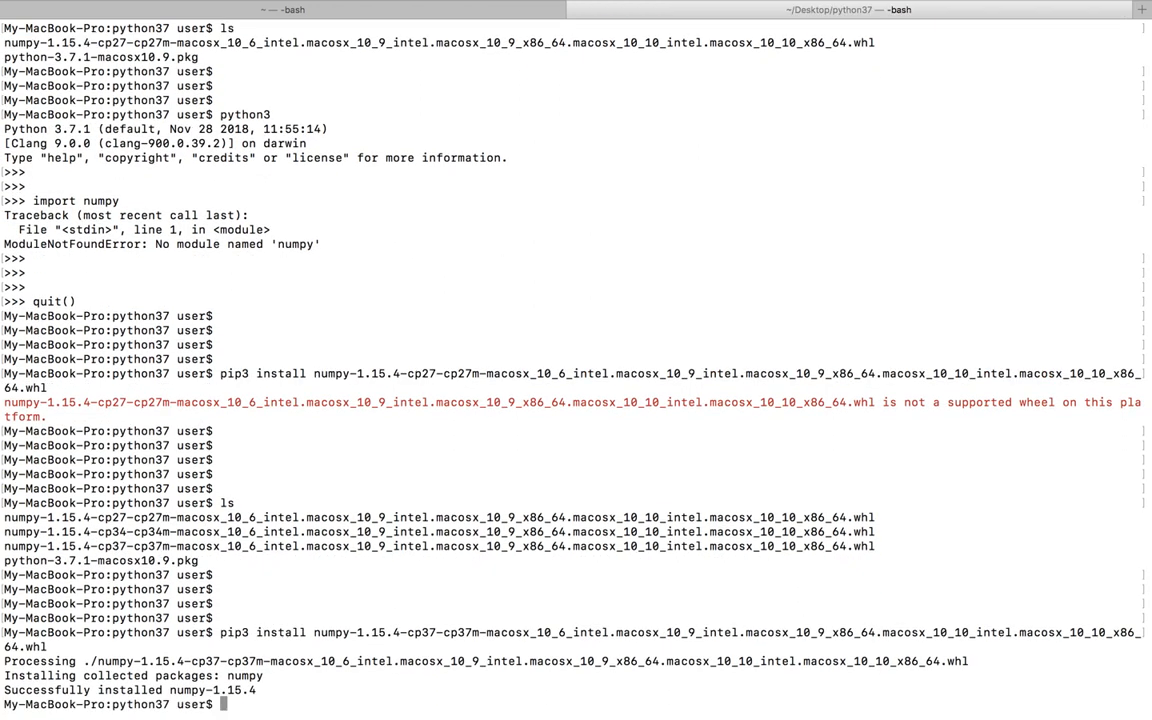
pyautogui.scroll(-3)
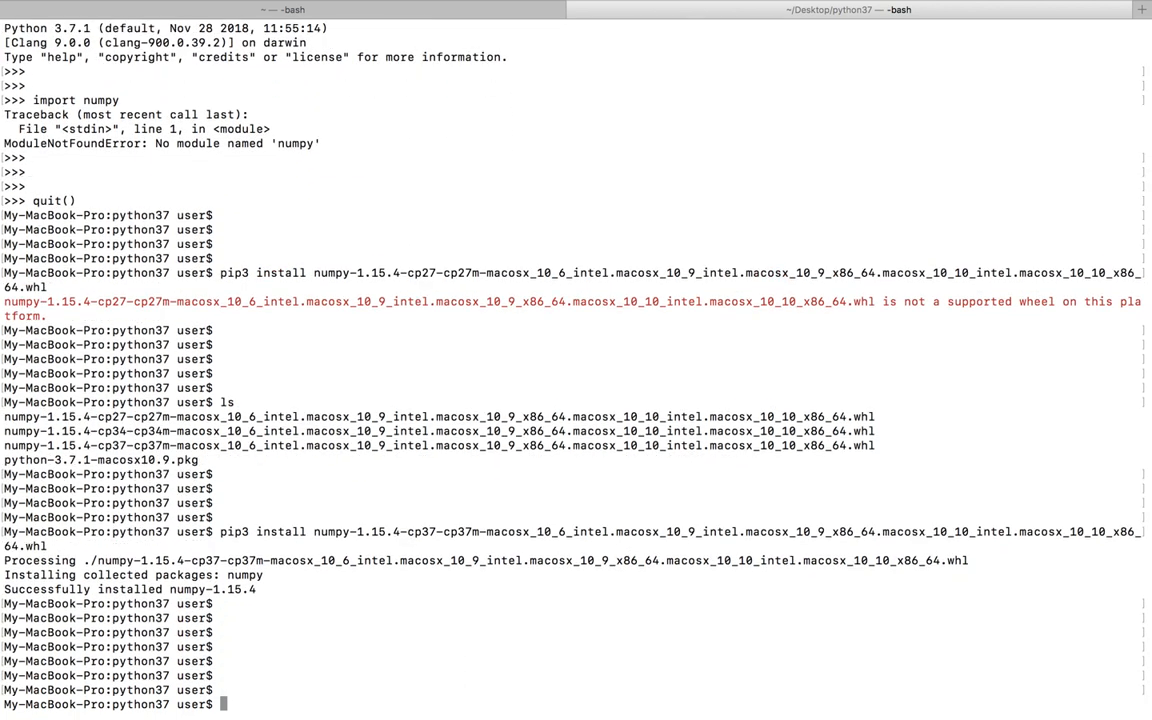
pyautogui.moveTo(258, 587)
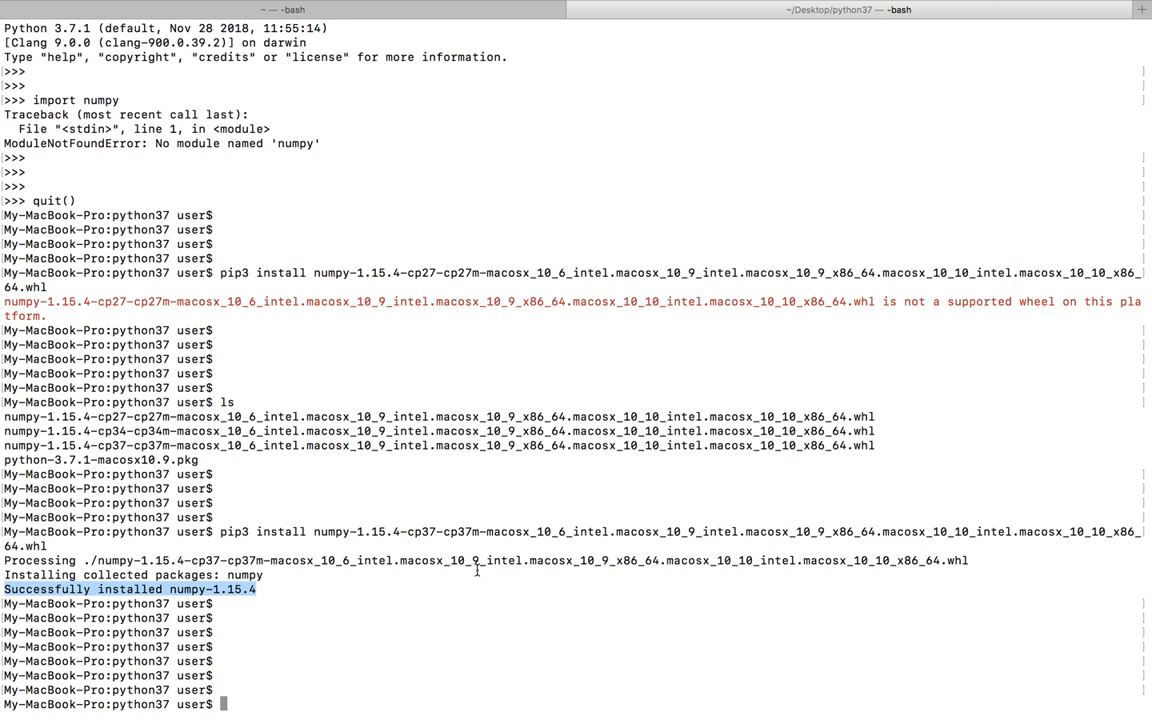
pyautogui.moveTo(592, 602)
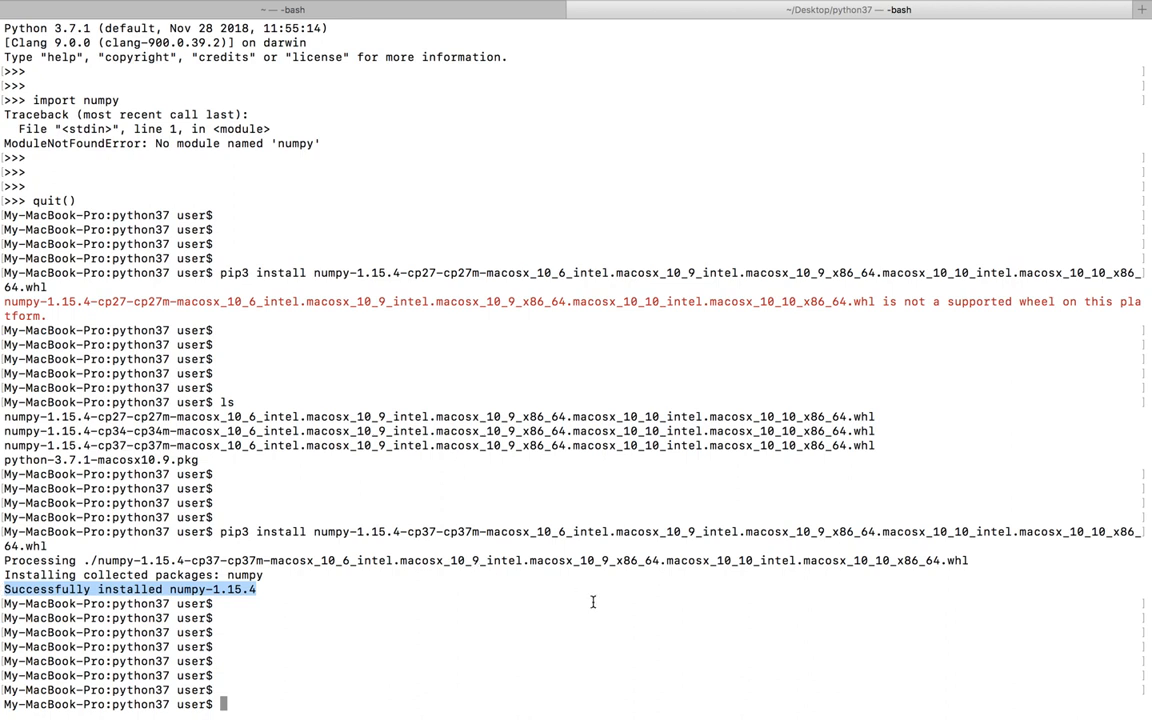
pyautogui.write('python3')
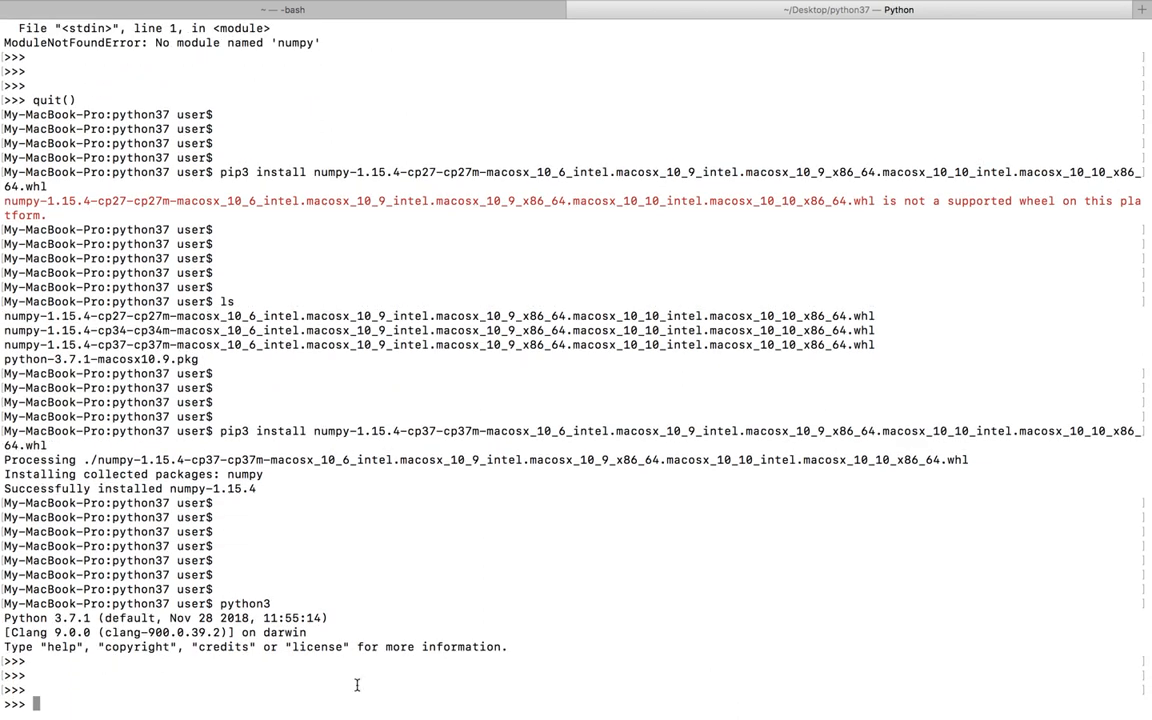
# Select the Python 3.7.1 version number and run import numpy without errors.
pyautogui.doubleClick(71, 617)
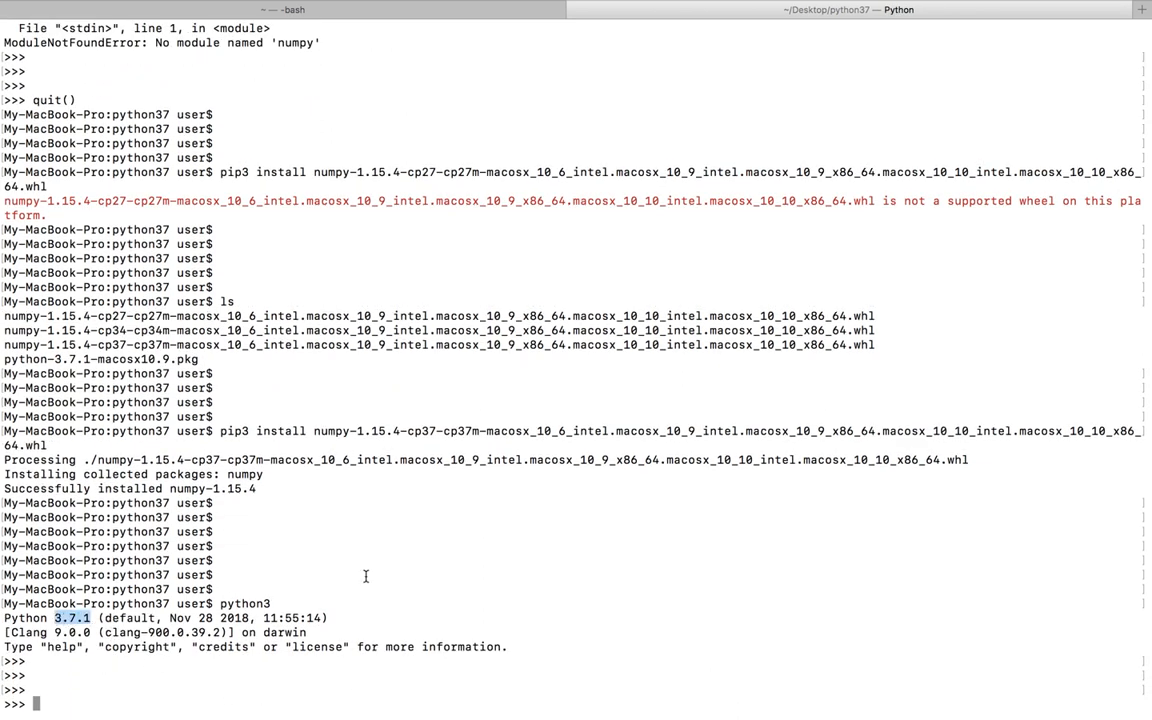
pyautogui.write('import numpy')
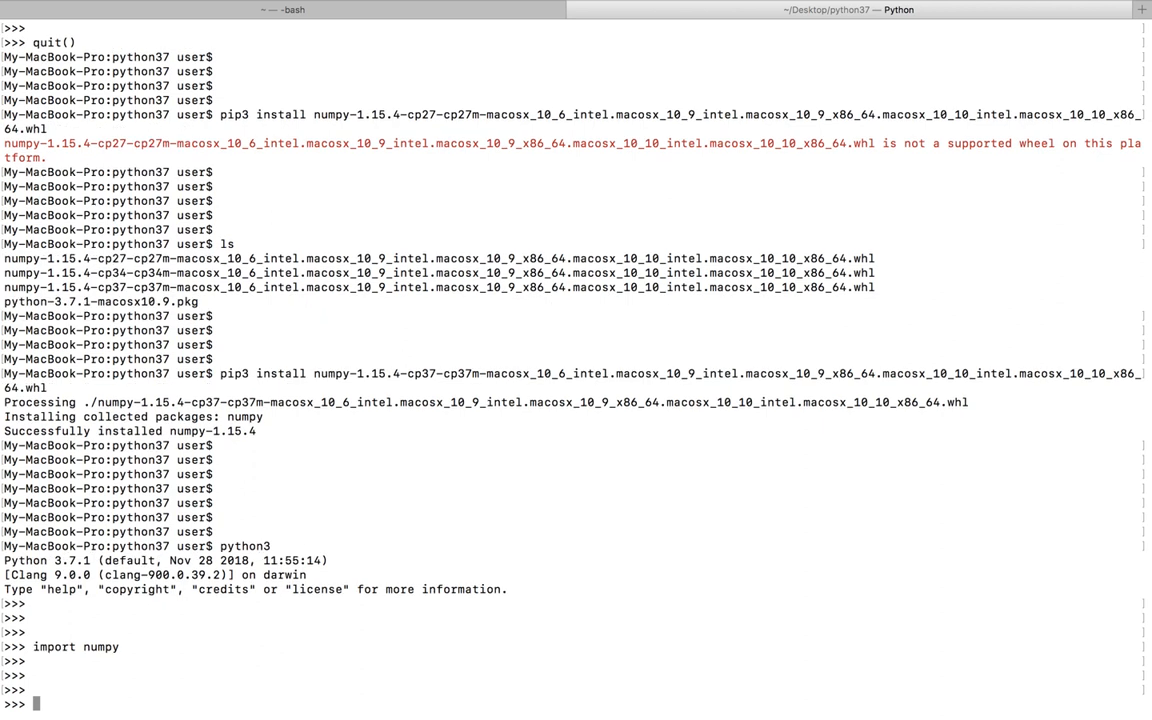
pyautogui.moveTo(568, 449)
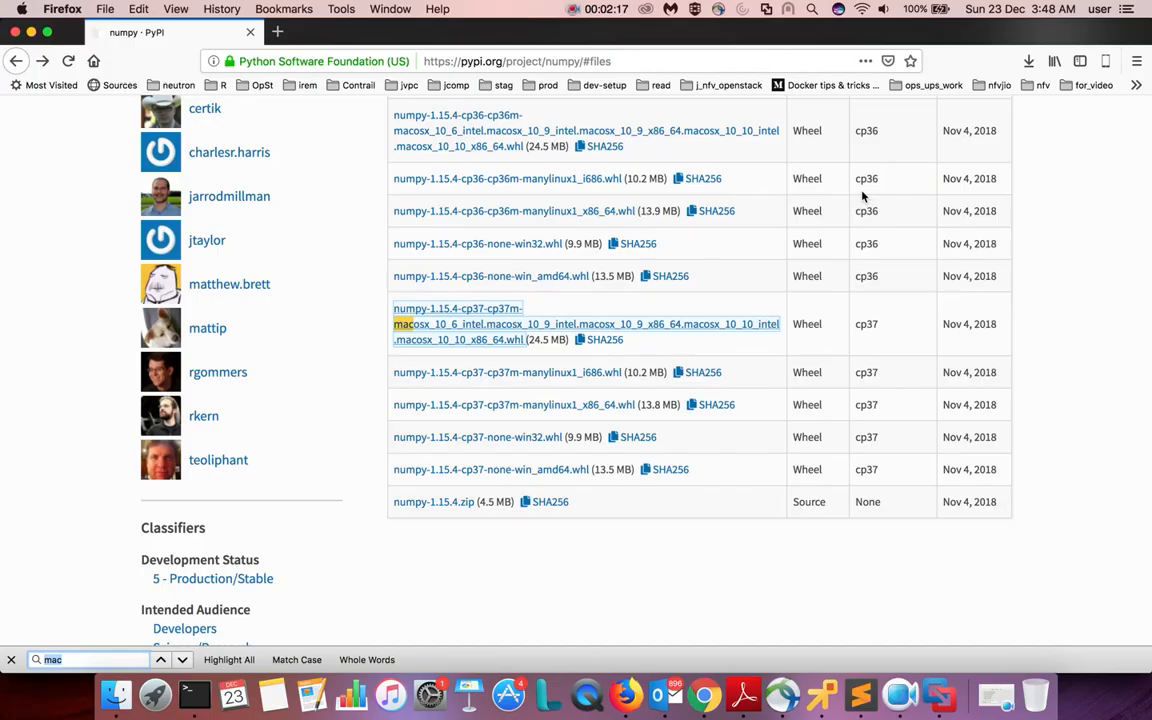
# Scroll through PyPI's numpy 1.15.4 Download files list, reviewing the cp37 to cp27 macOS wheels.
pyautogui.scroll(3)
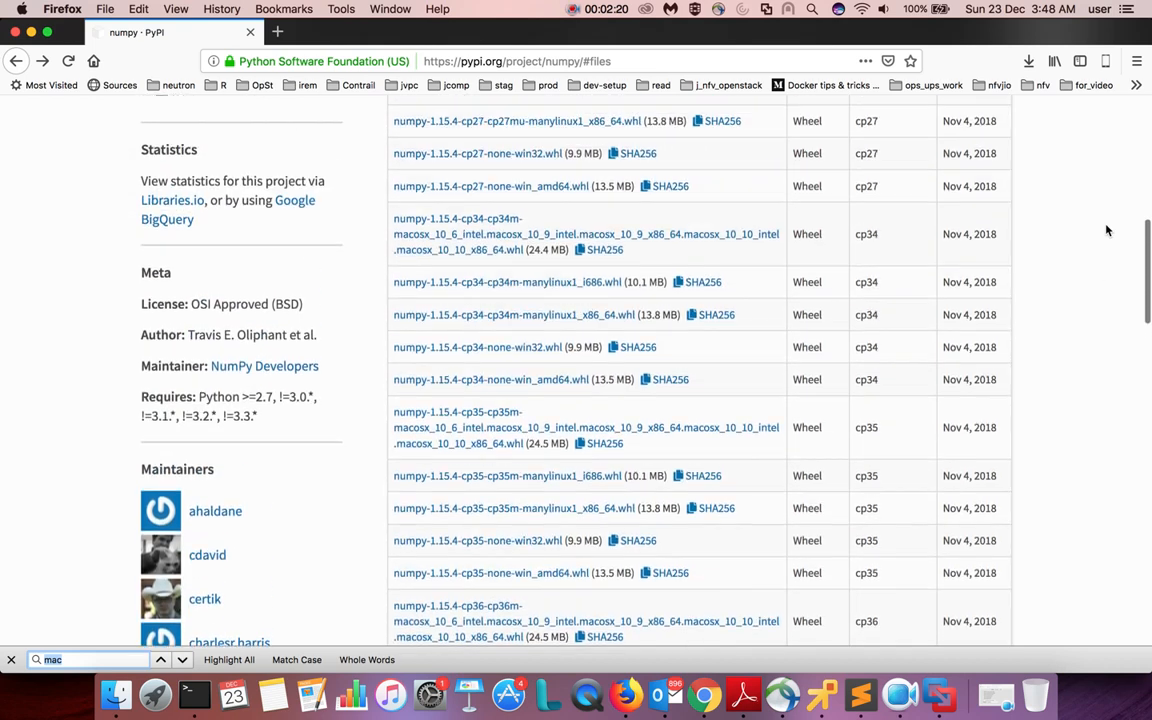
pyautogui.scroll(3)
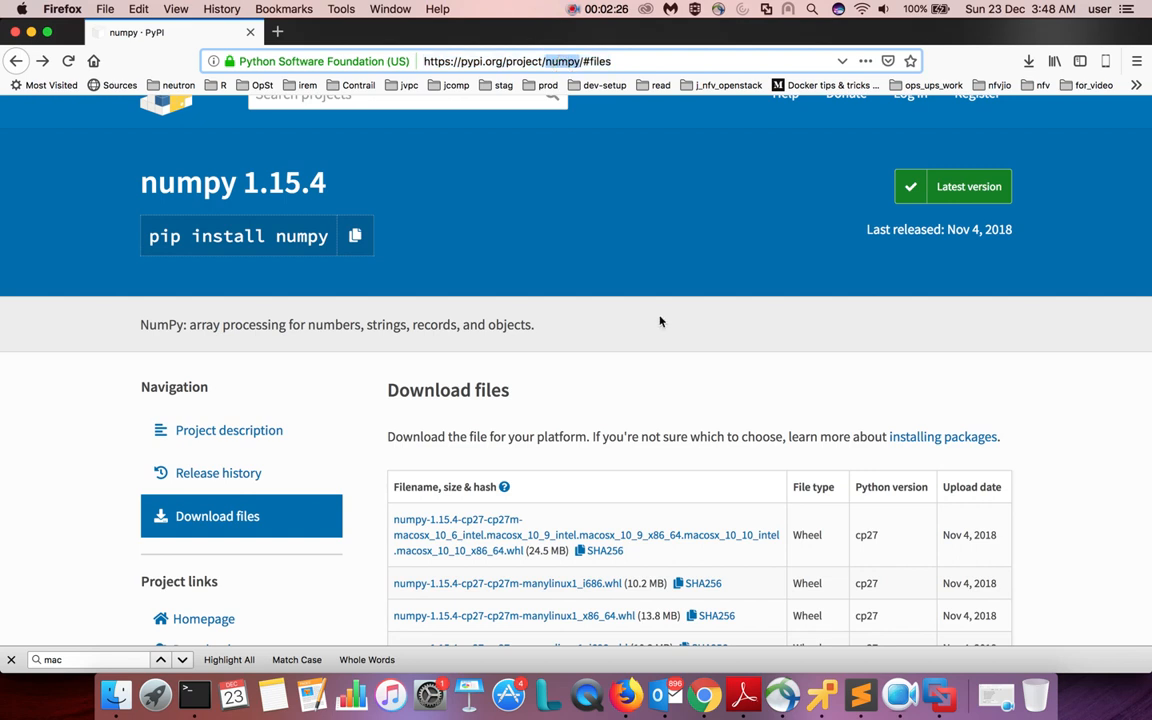
pyautogui.scroll(-3)
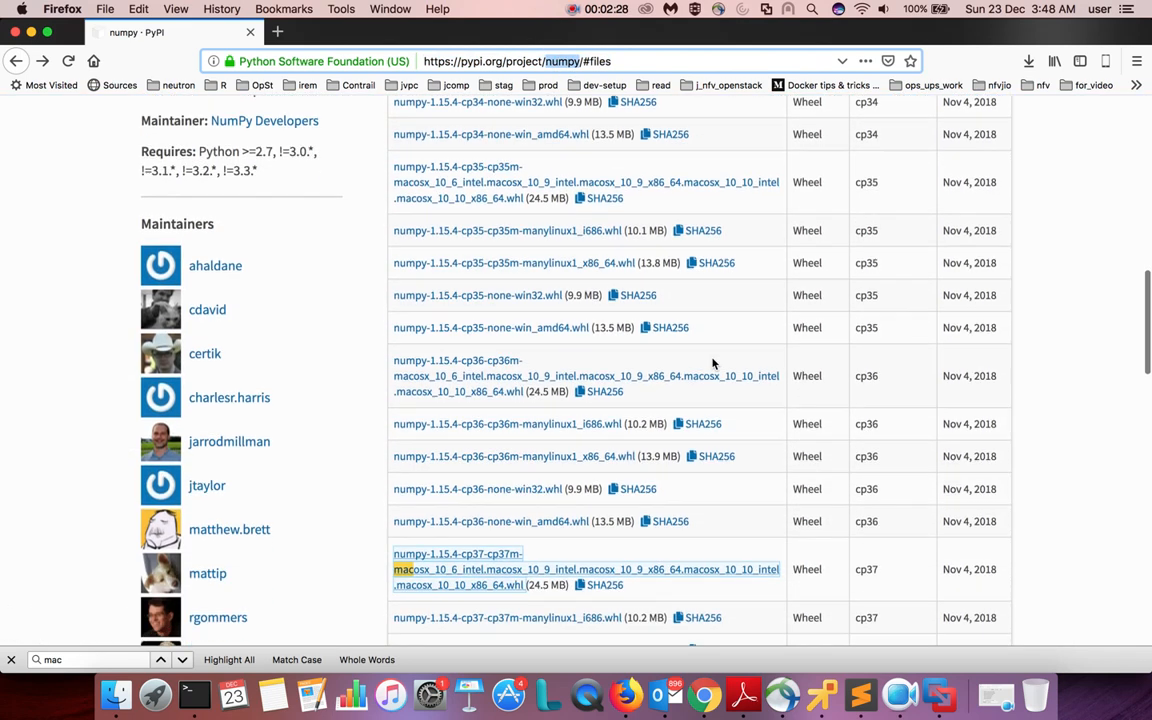
pyautogui.scroll(-3)
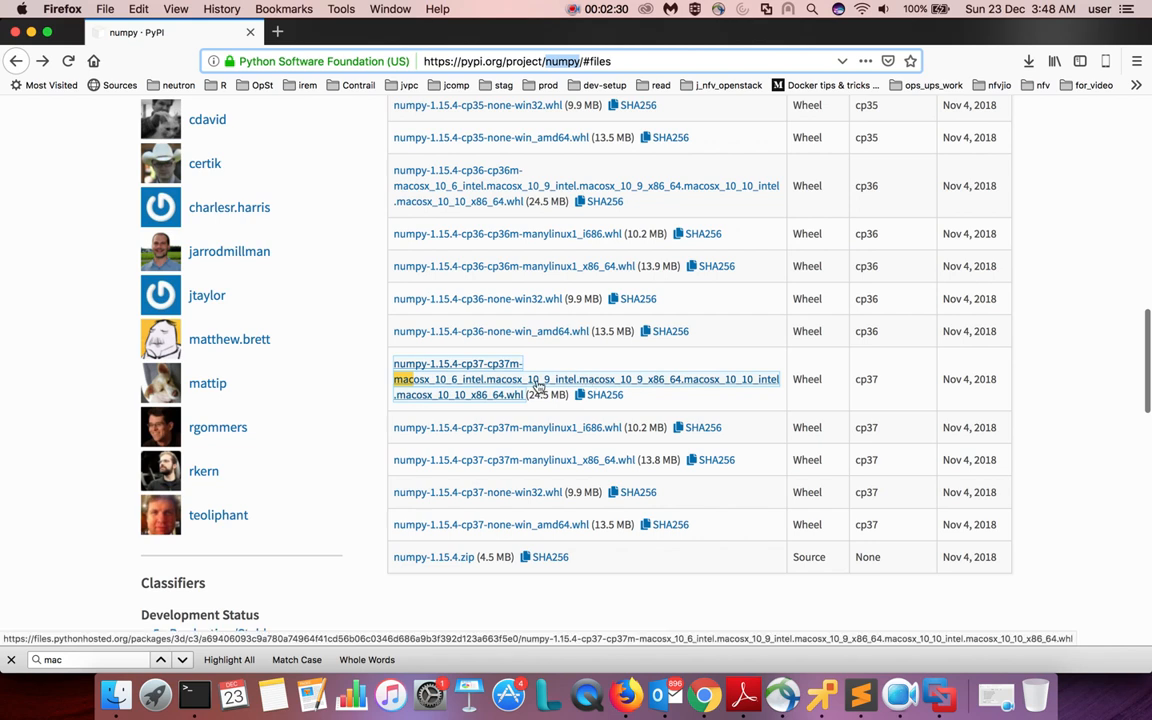
pyautogui.moveTo(460, 369)
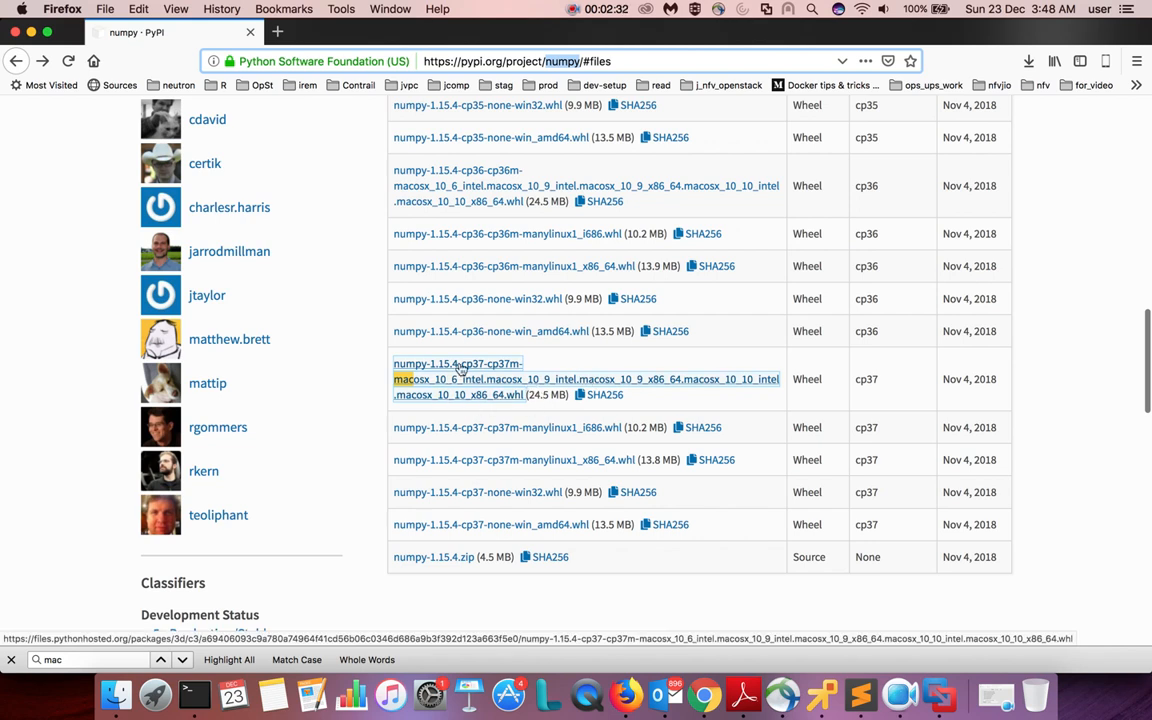
pyautogui.moveTo(450, 390)
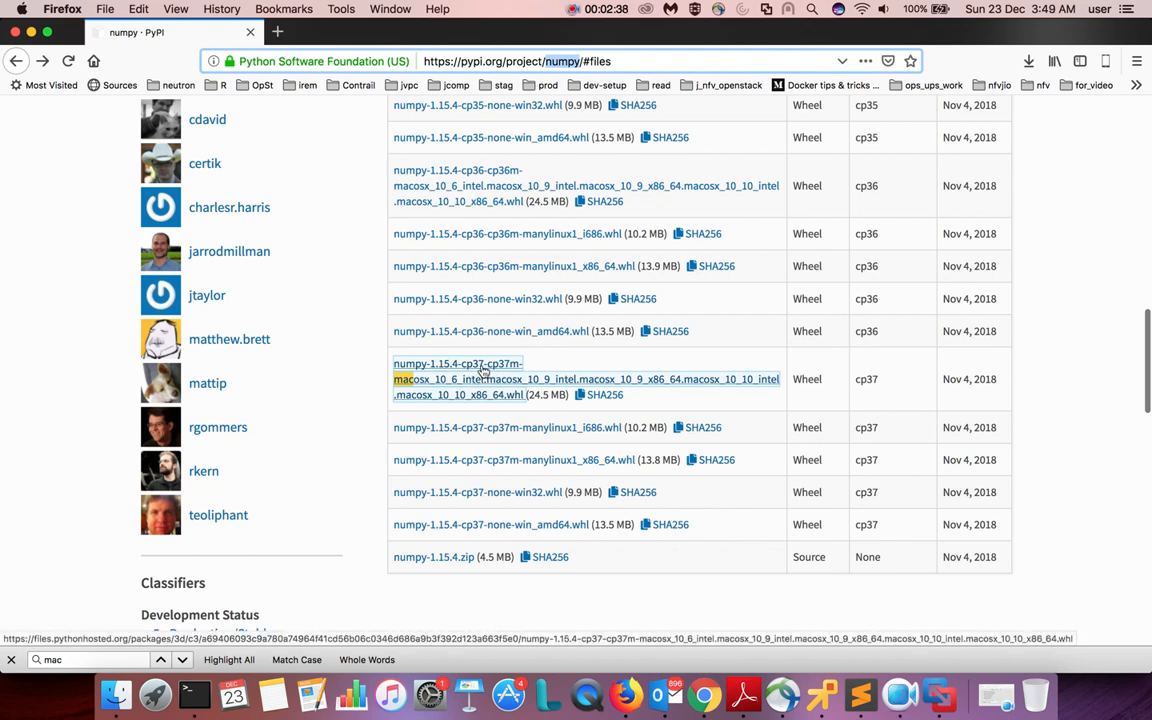
pyautogui.moveTo(475, 185)
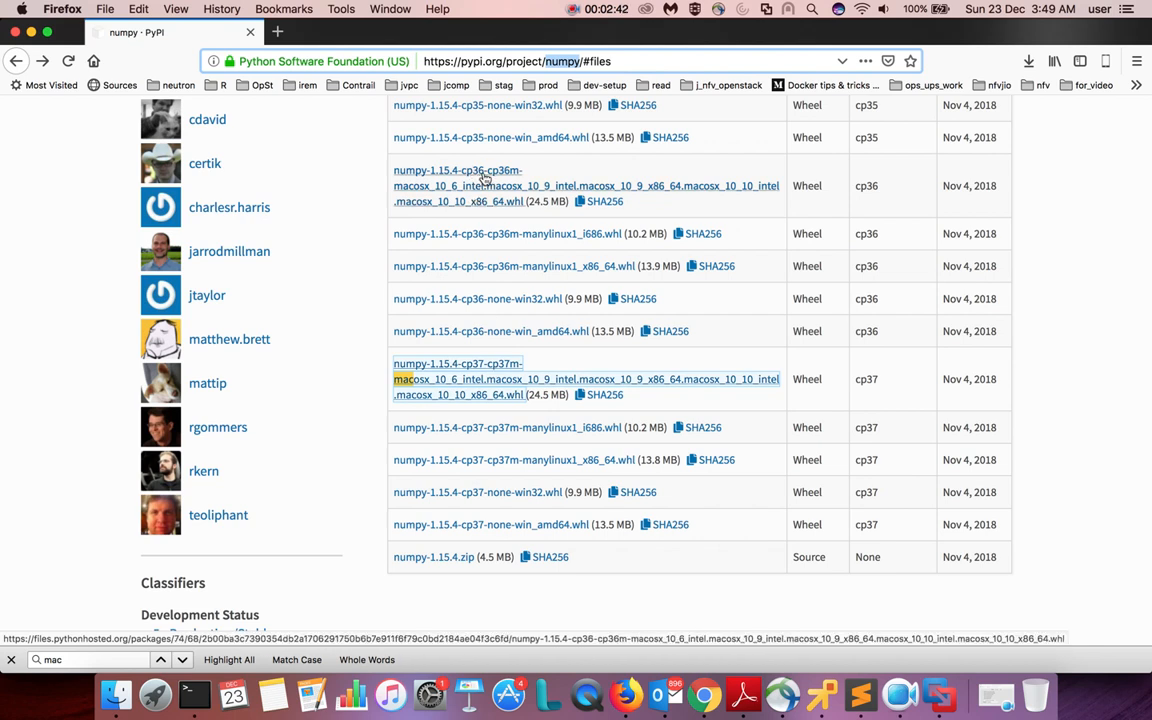
pyautogui.scroll(3)
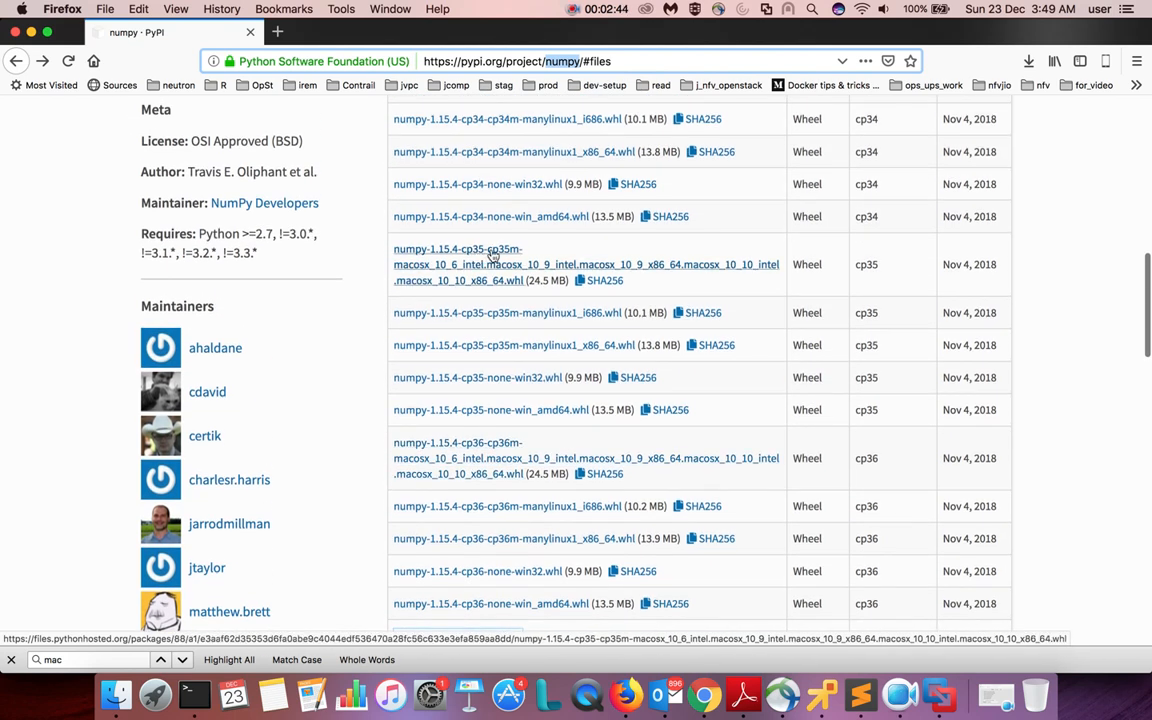
pyautogui.scroll(3)
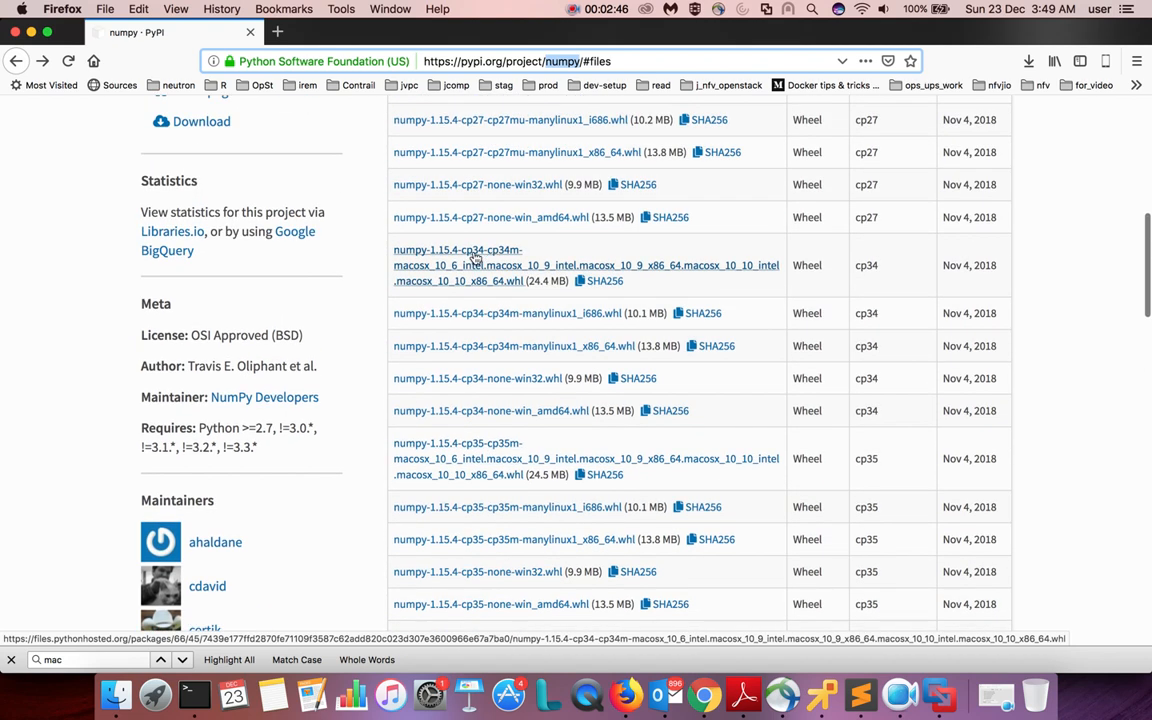
pyautogui.scroll(3)
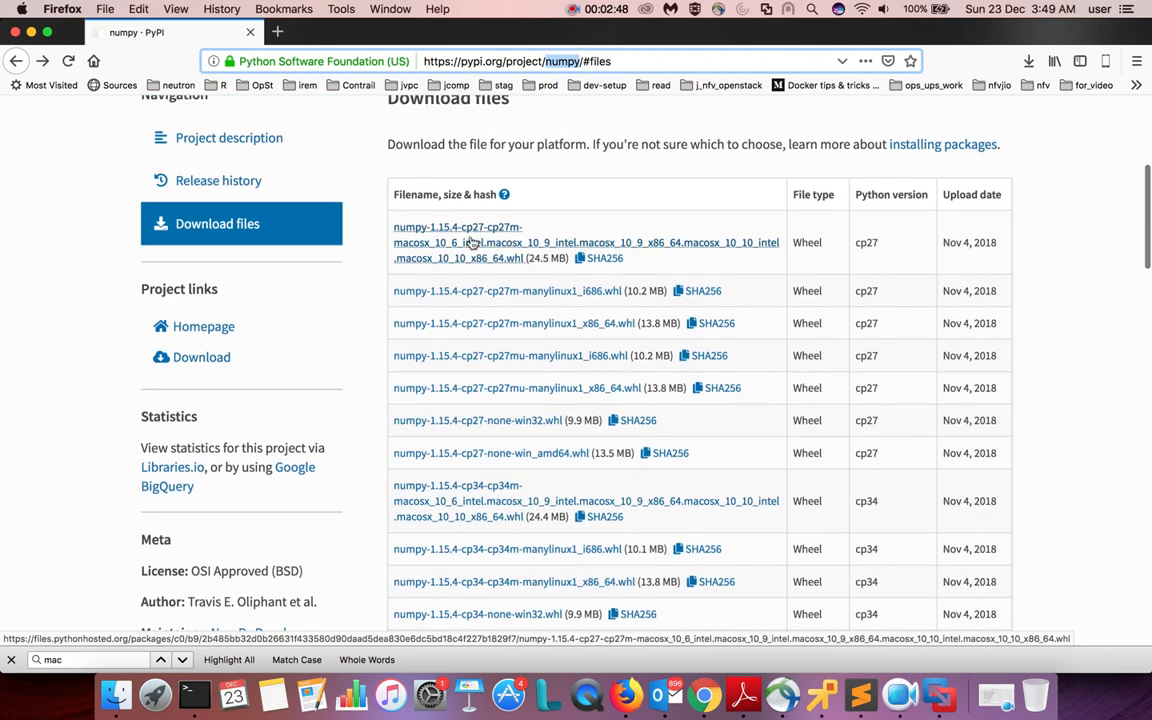